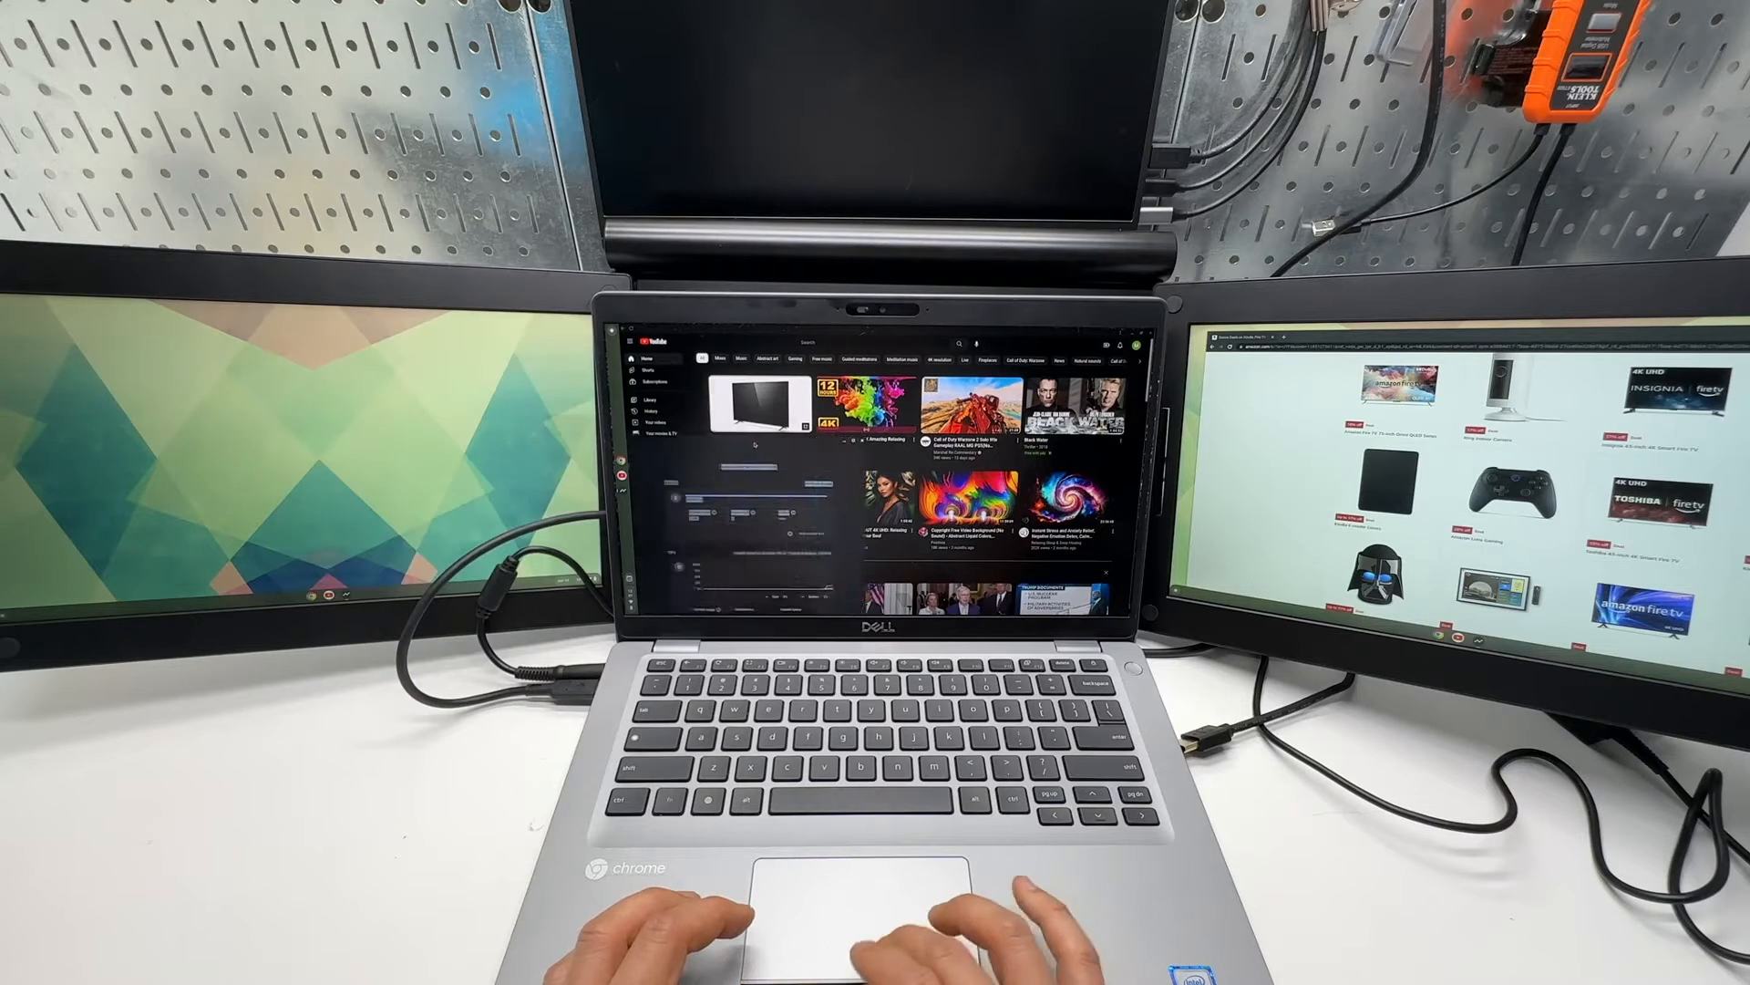
Place the Amazon books window on the laptop and Diagnostics on the left monitor.
{"action": "left_click", "coordinate": [635, 340]}
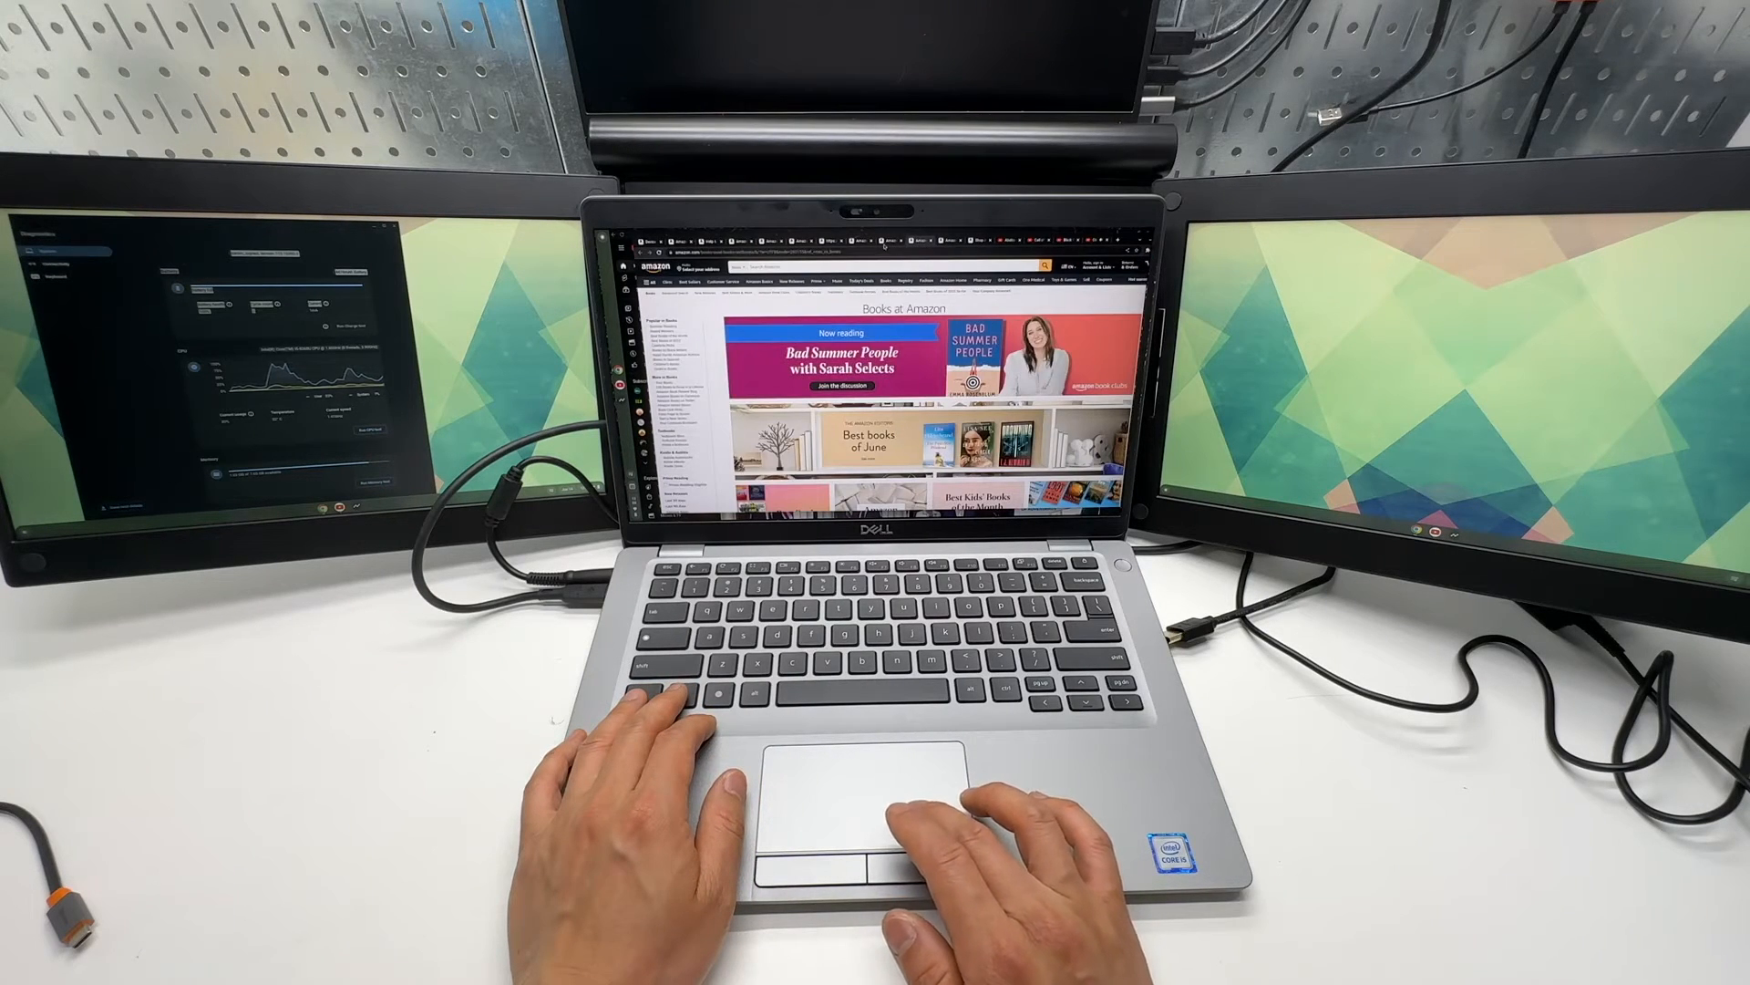
Browse Amazon's Today's Deals page and scroll down through it.
{"action": "left_click", "coordinate": [859, 280]}
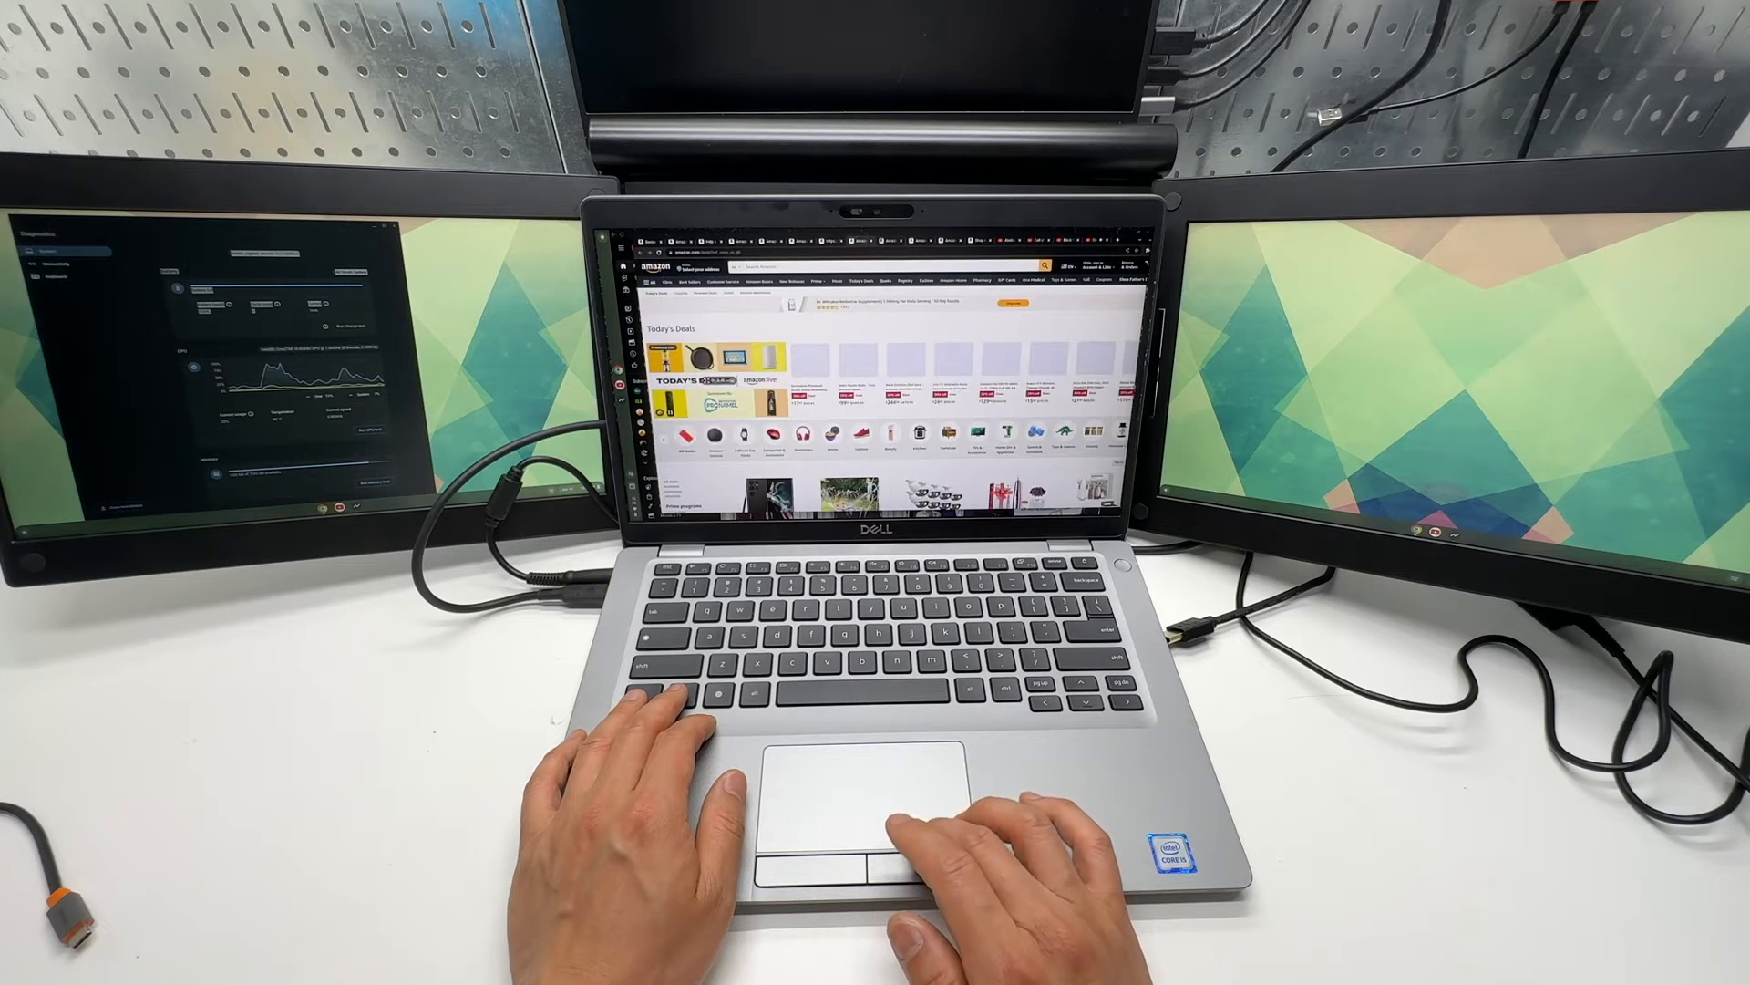
{"action": "scroll", "scroll_direction": "down", "scroll_amount": 3}
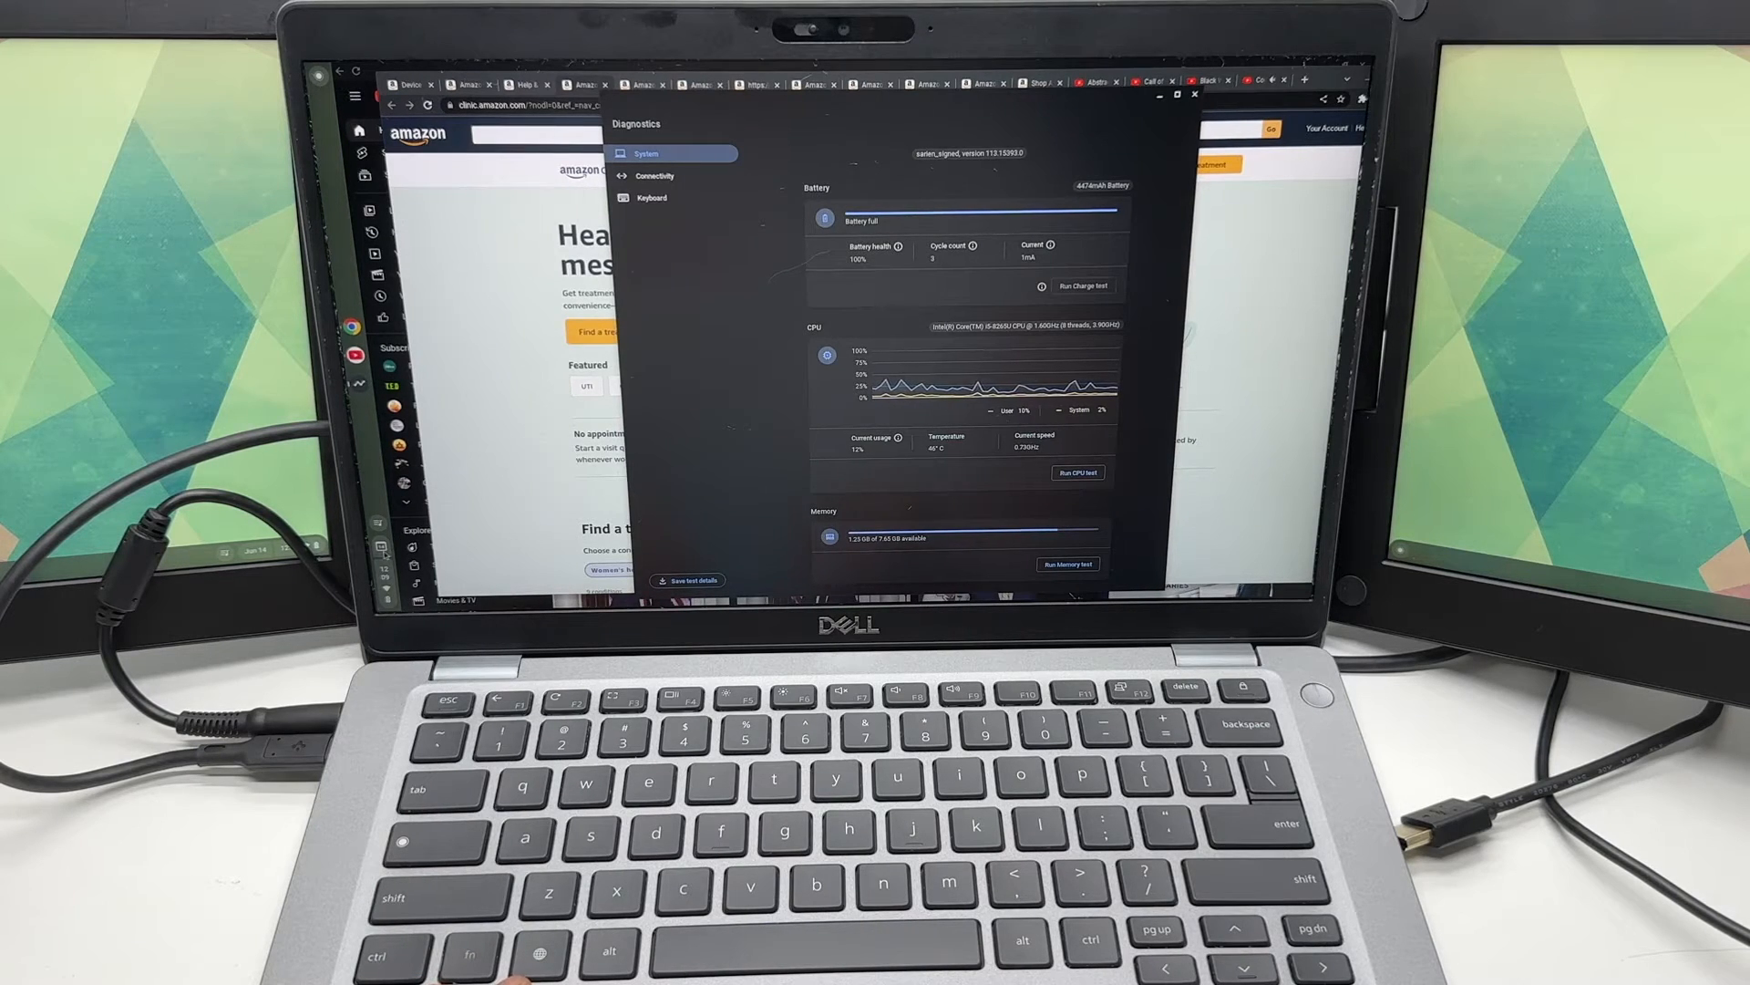
Open Settings, expand Advanced, and go to the Developers page.
{"action": "left_click", "coordinate": [379, 581]}
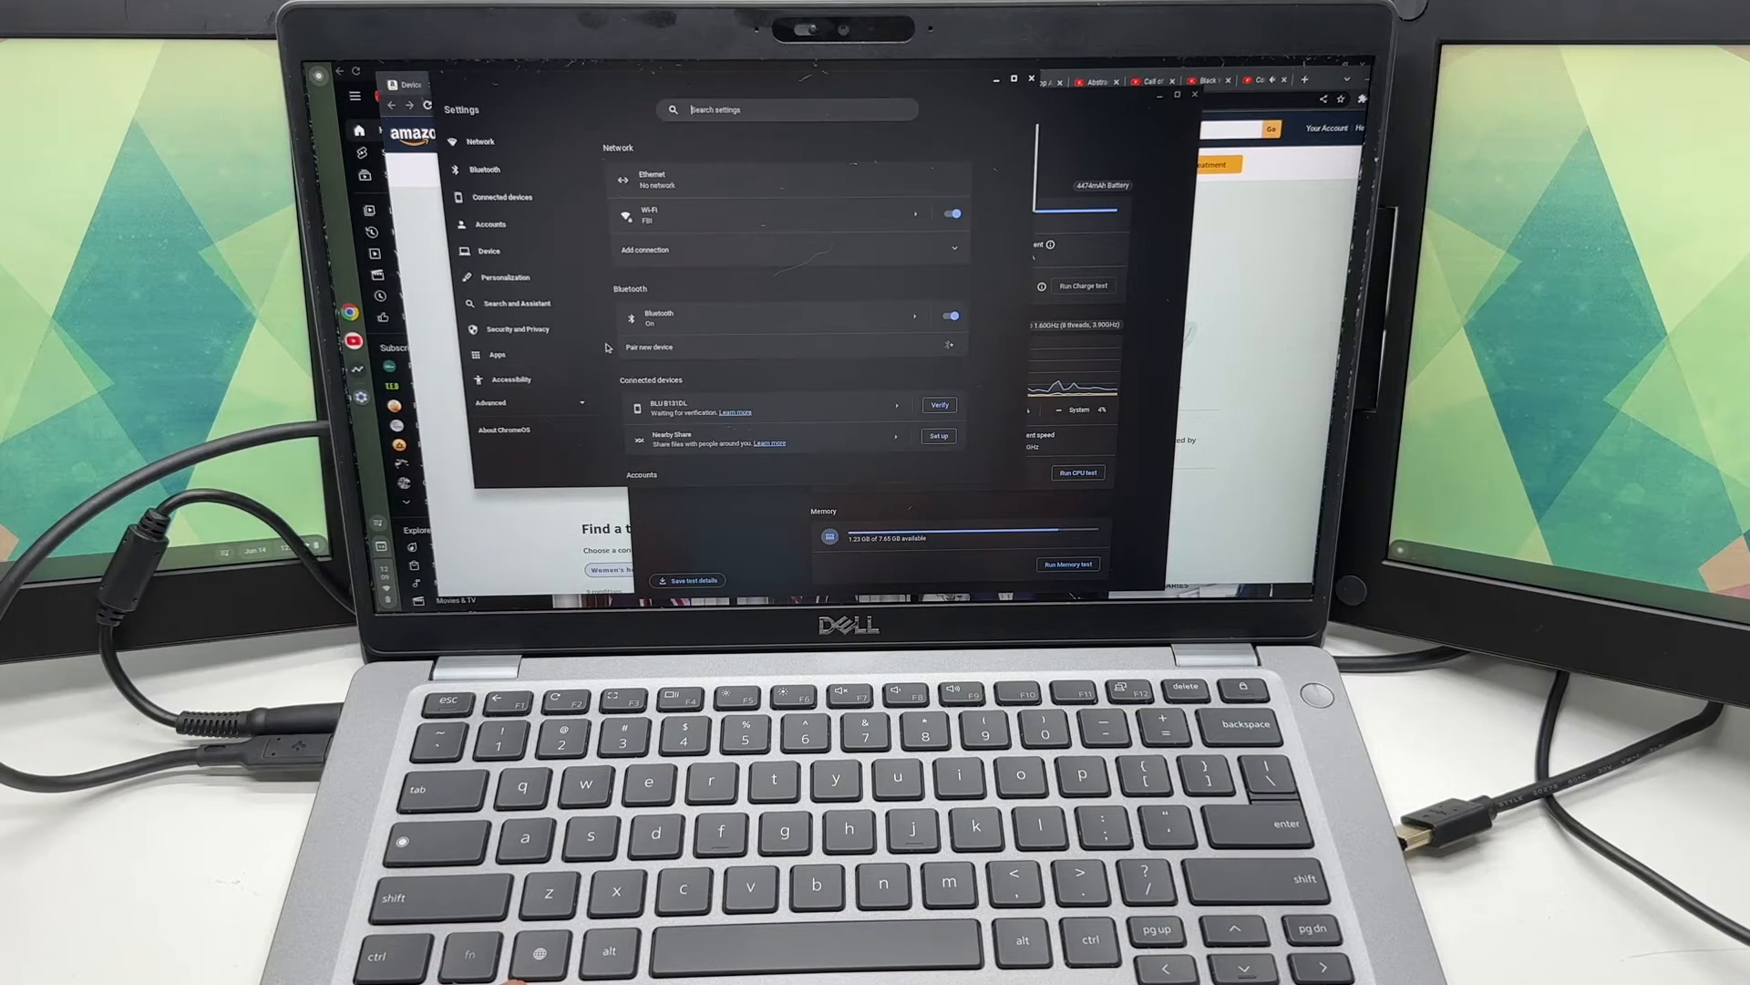
{"action": "left_click", "coordinate": [490, 402]}
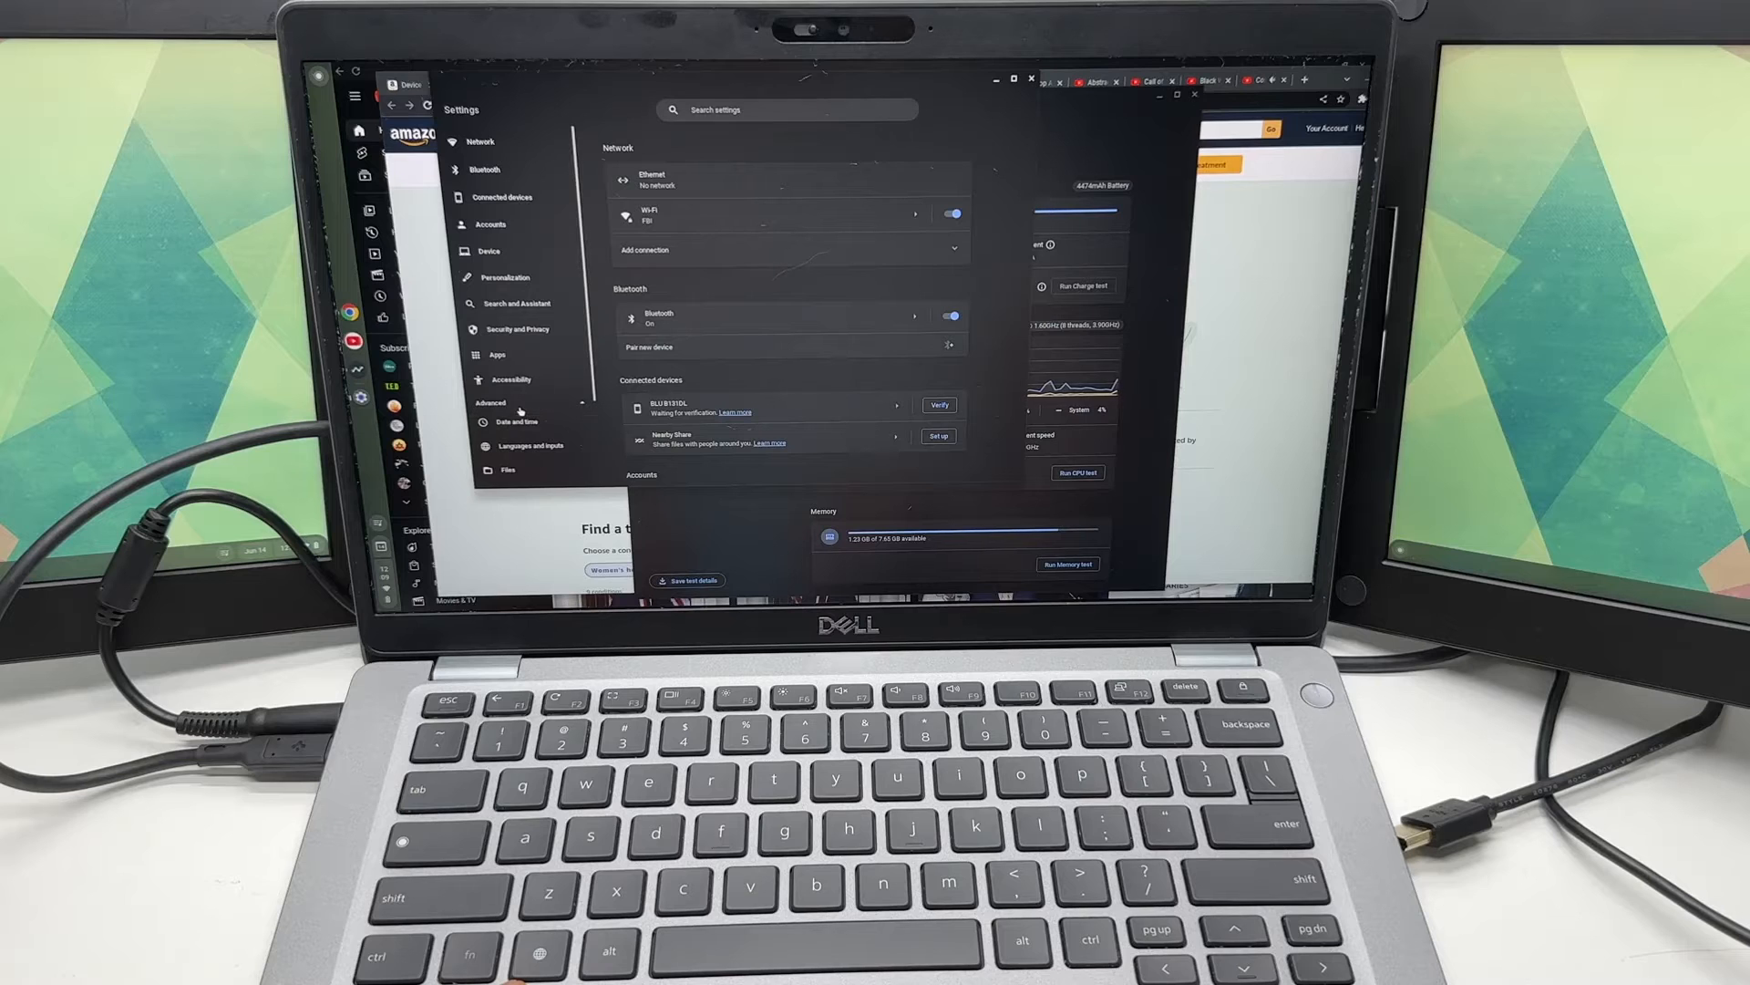
{"action": "scroll", "scroll_direction": "down", "scroll_amount": 3}
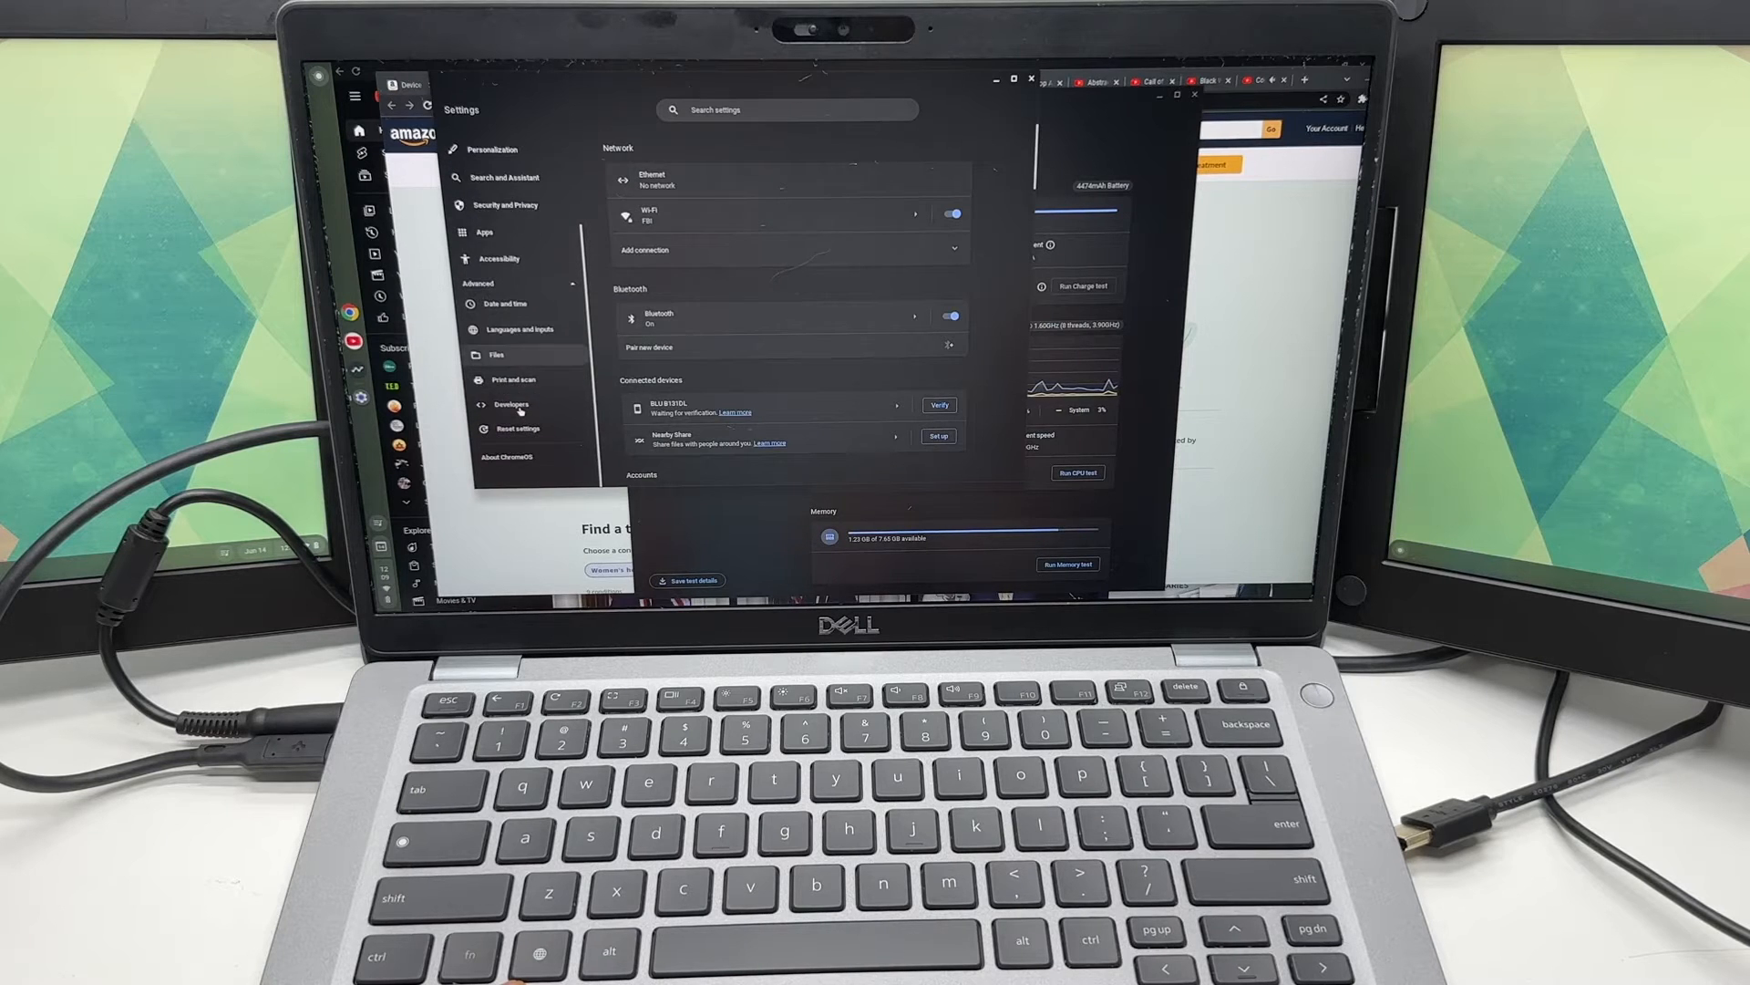
{"action": "left_click", "coordinate": [512, 403]}
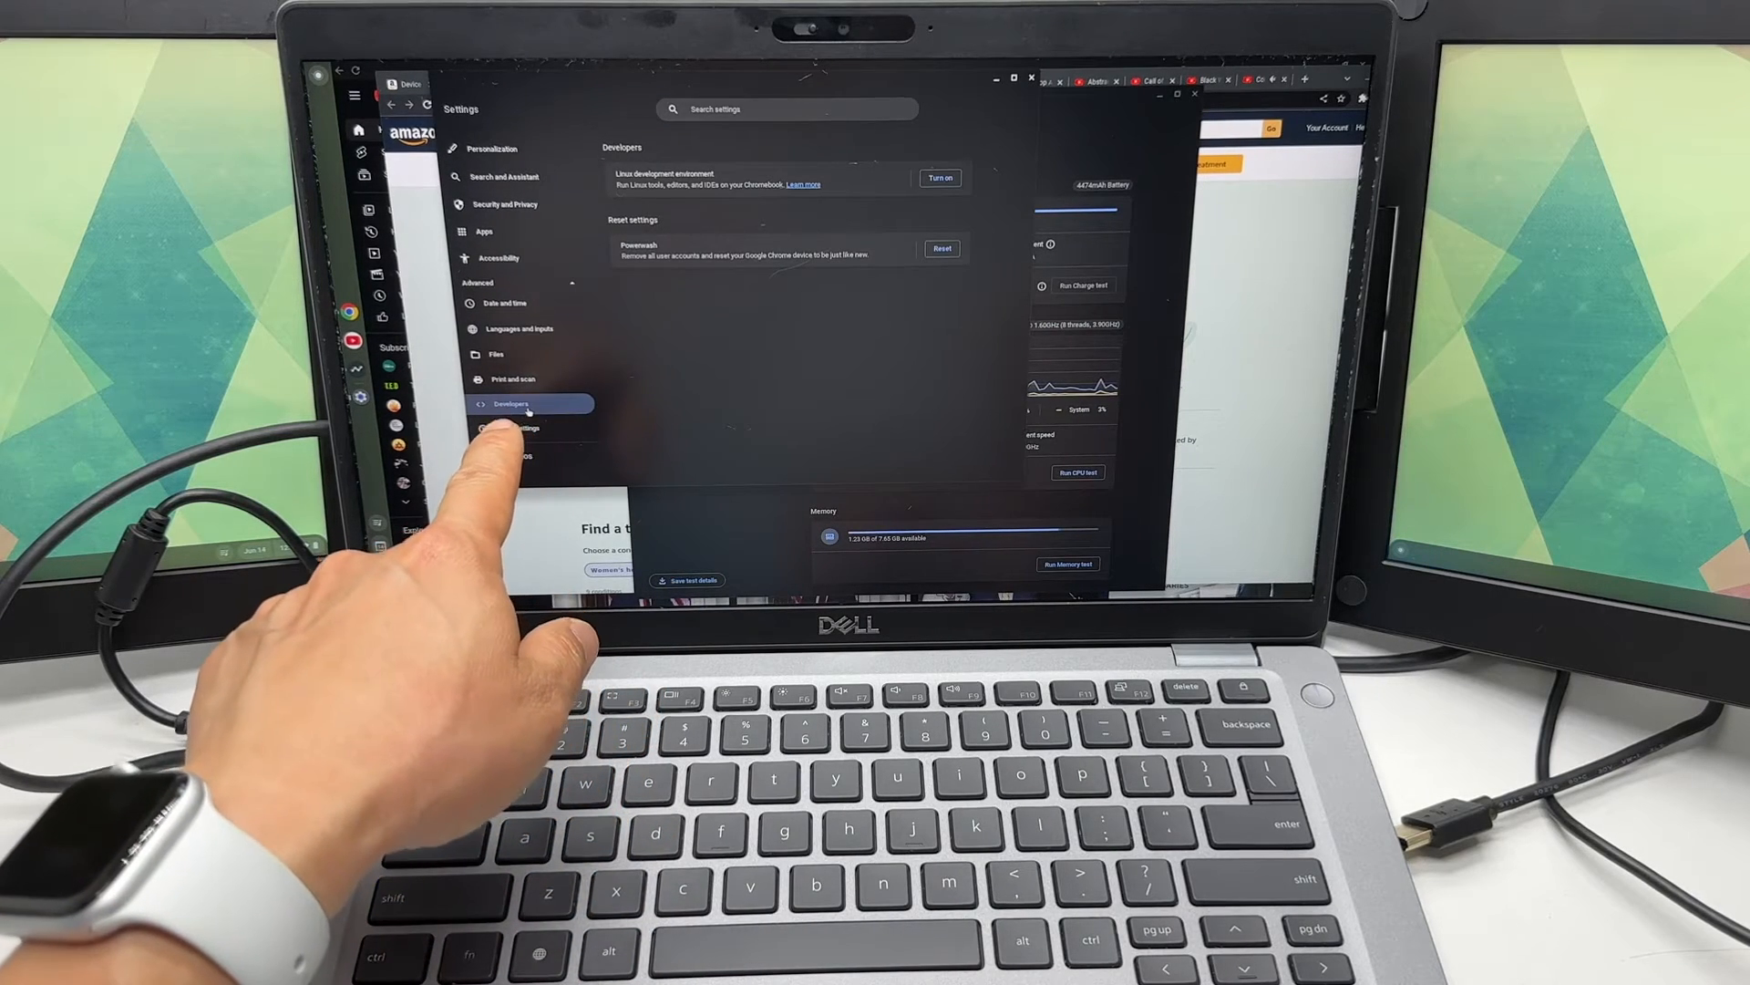